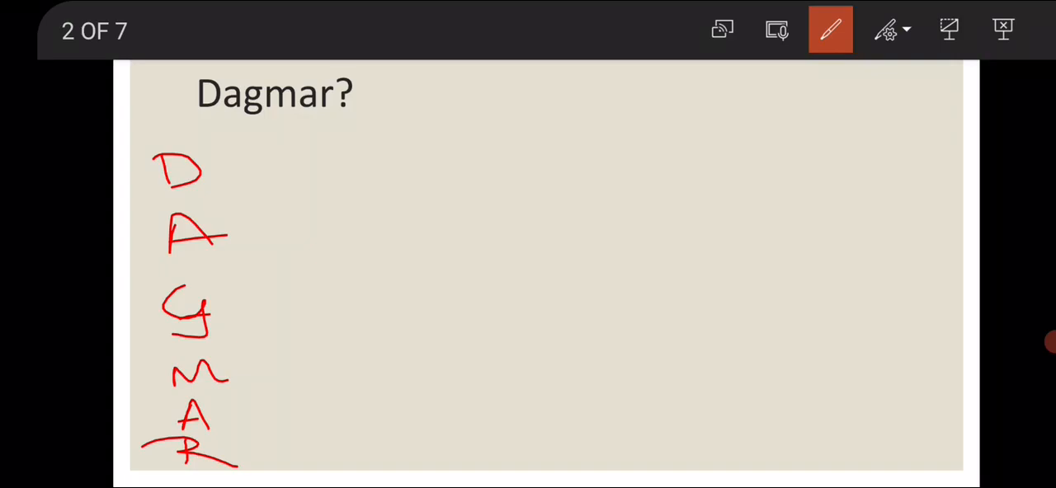
Handwrite 'Defining' beside D and 'Advt' beside A in red ink on the DAGMAR slide
{"action": "left_click_drag", "start_coordinate": [256, 168], "coordinate": [393, 168]}
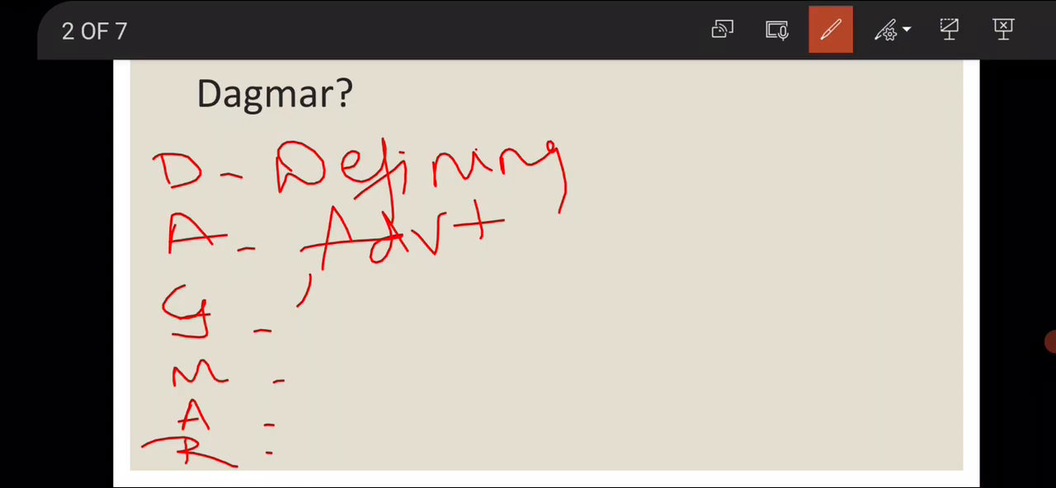
{"action": "left_click_drag", "start_coordinate": [305, 280], "coordinate": [470, 372]}
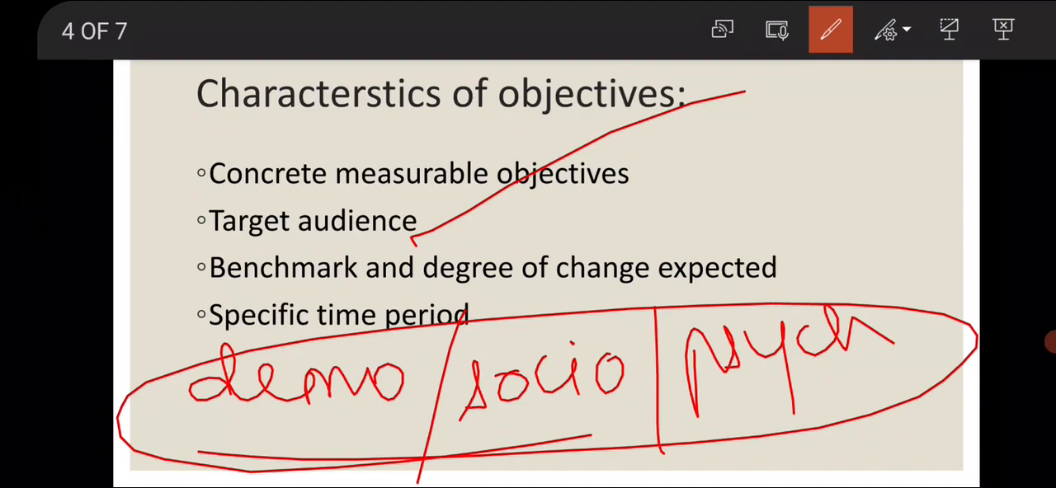
{"action": "key", "text": "right"}
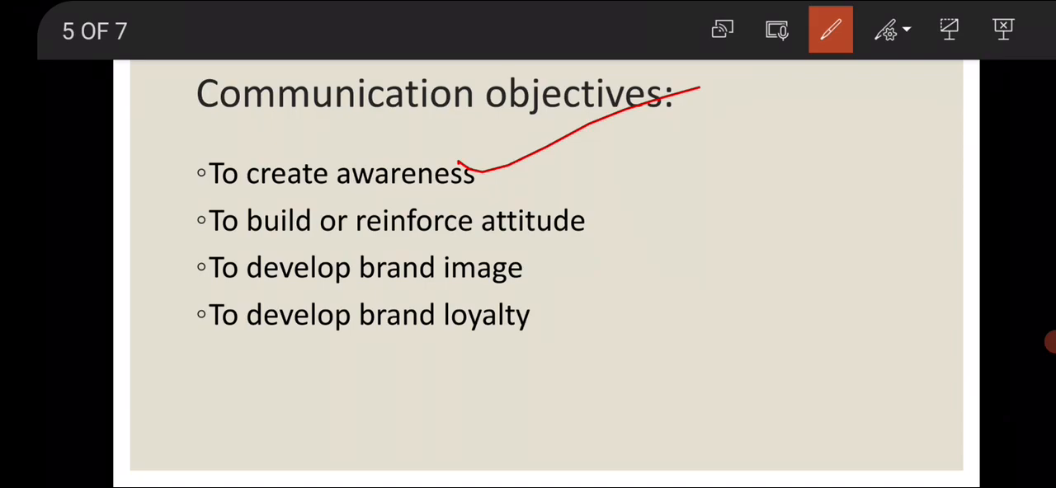